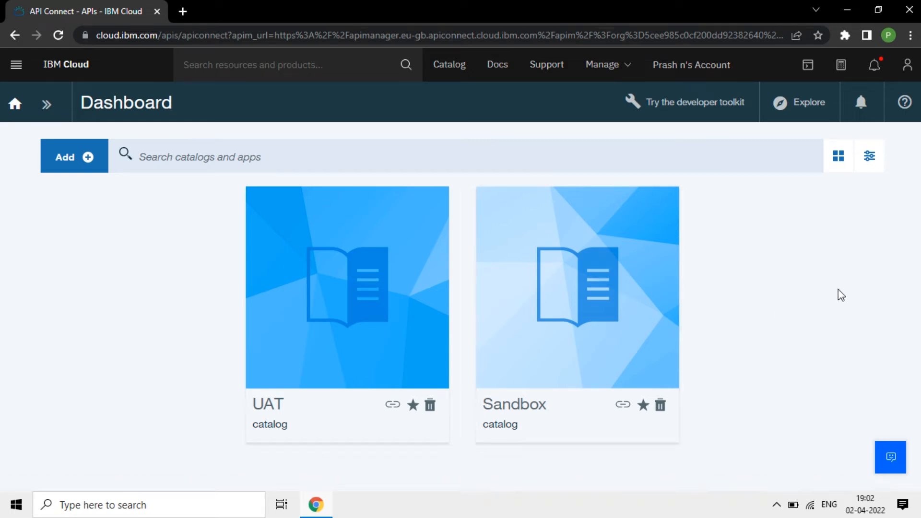
{"action": "mouse_move", "coordinate": [636, 463]}
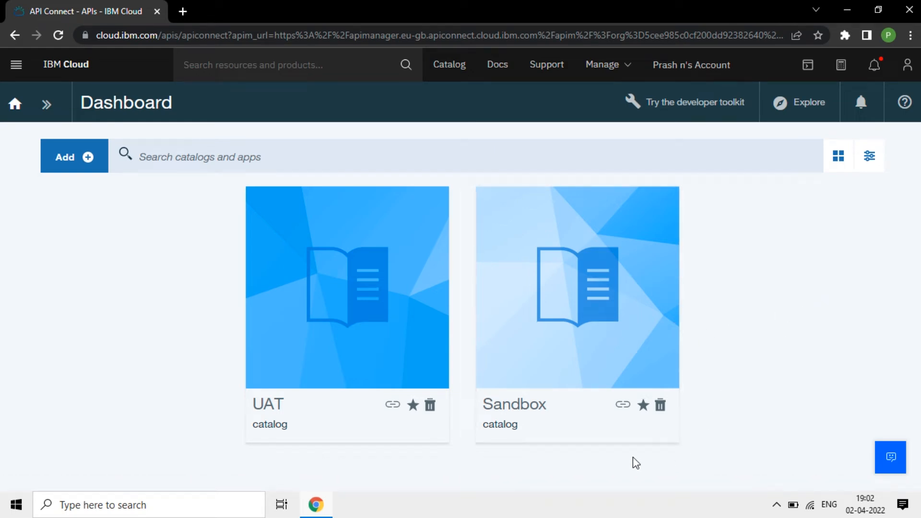
Open the Sandbox catalog and expand prod1:1.0.0 to show its oauth1 and provider1 APIs and Default Plan.
{"action": "left_click", "coordinate": [577, 287]}
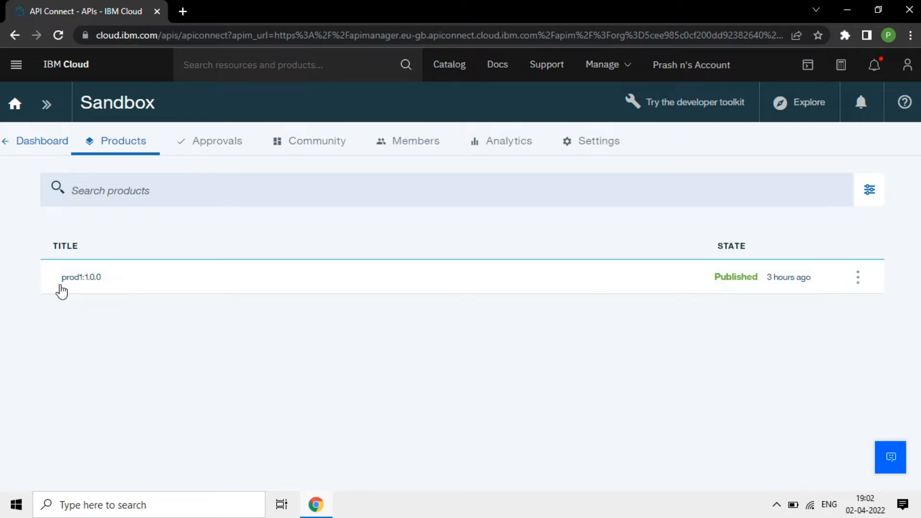
{"action": "left_click", "coordinate": [81, 277]}
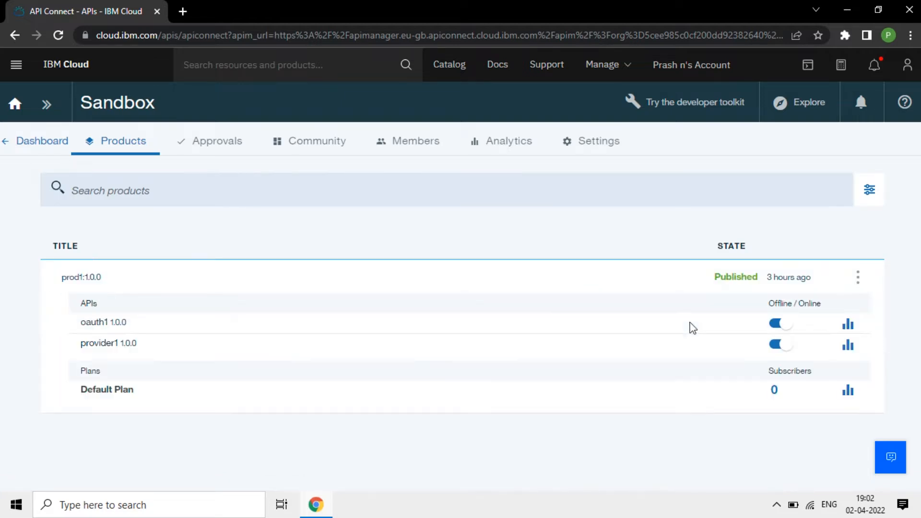
{"action": "mouse_move", "coordinate": [639, 281]}
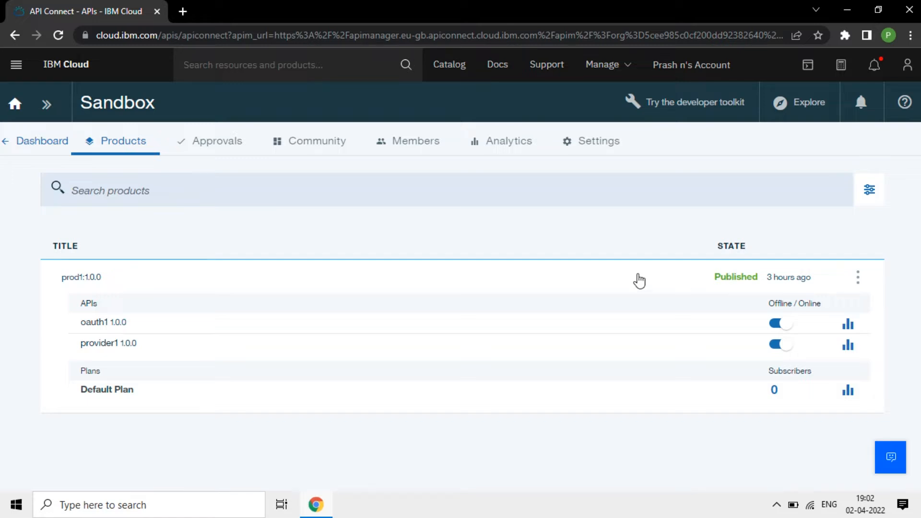
{"action": "mouse_move", "coordinate": [856, 294]}
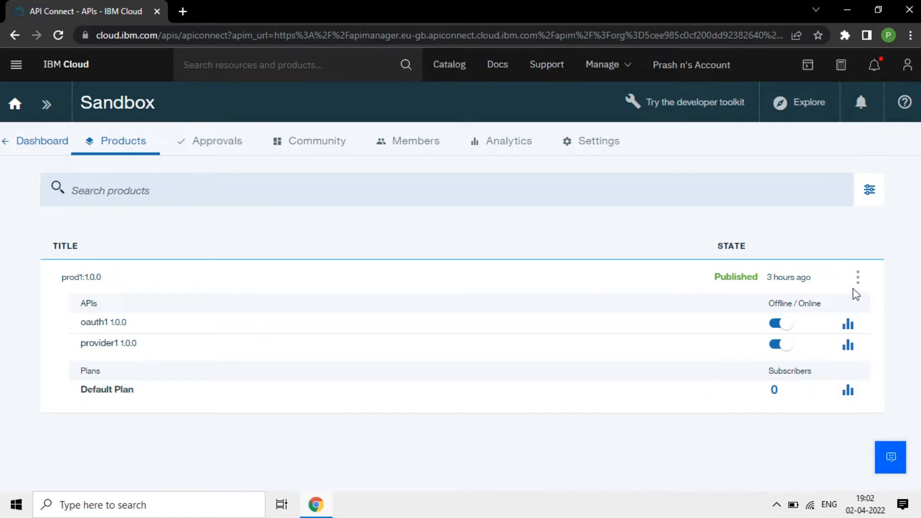
{"action": "left_click", "coordinate": [858, 276]}
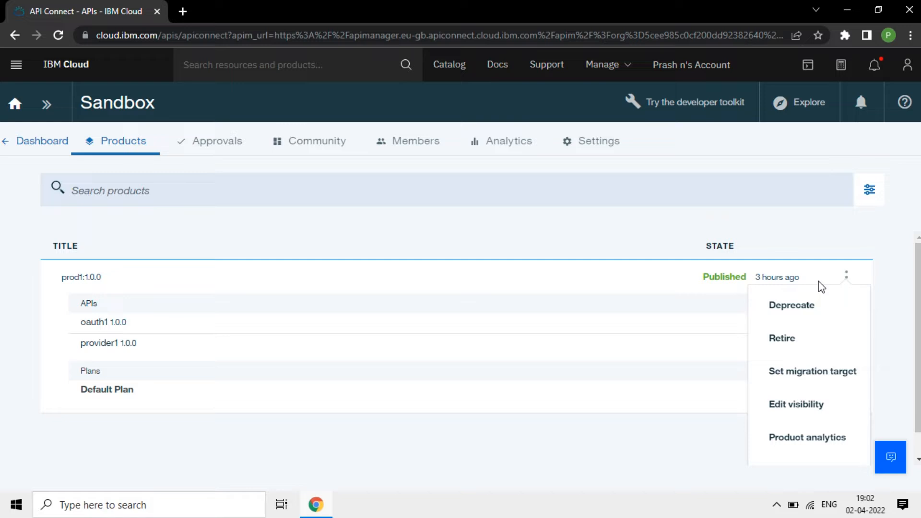
{"action": "left_click", "coordinate": [796, 404]}
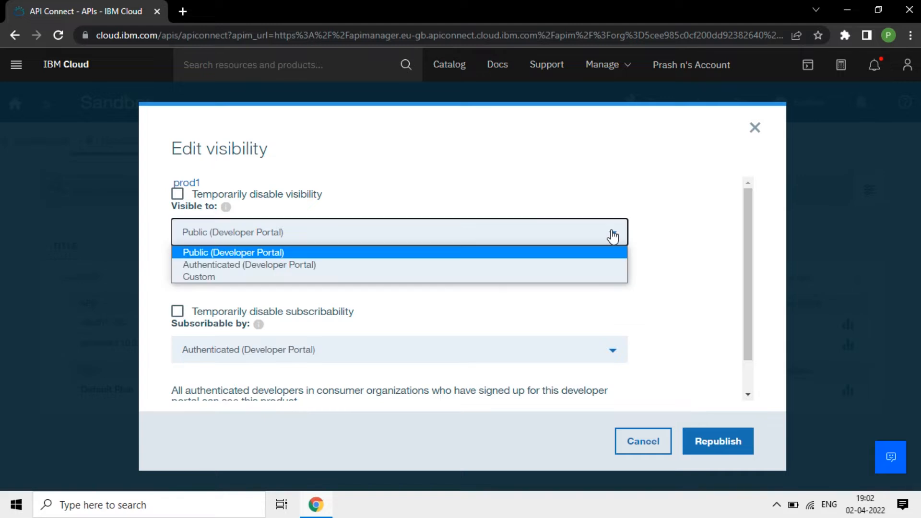
{"action": "left_click", "coordinate": [233, 252]}
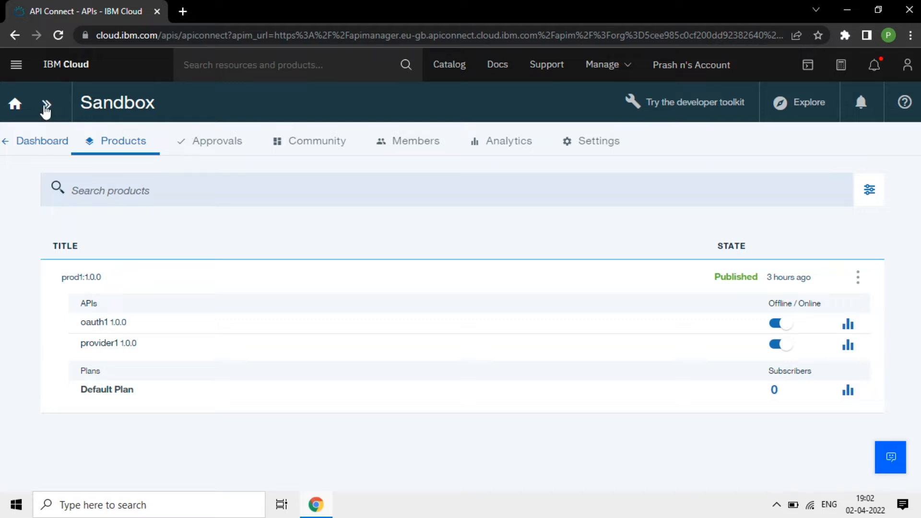
Open the Sandbox catalog's Developer Portal URL from its Portal settings in a new tab.
{"action": "left_click", "coordinate": [598, 141]}
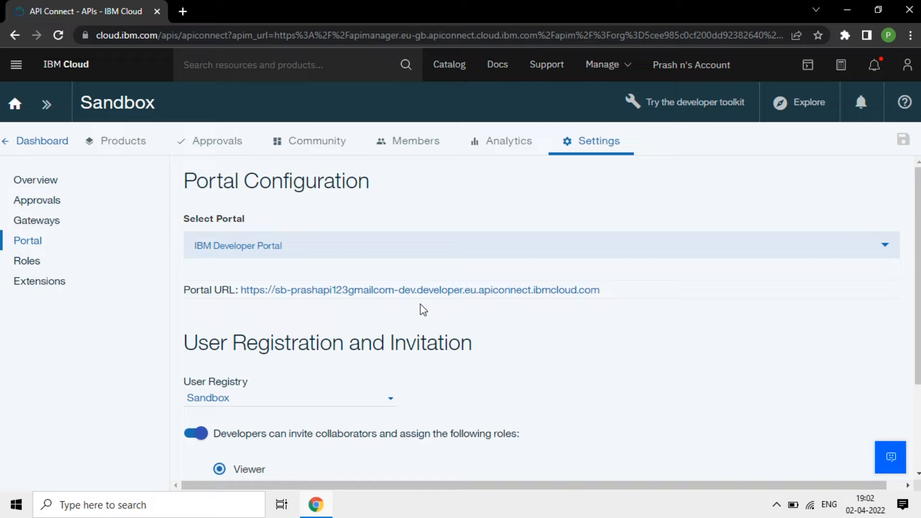
{"action": "left_click", "coordinate": [420, 290]}
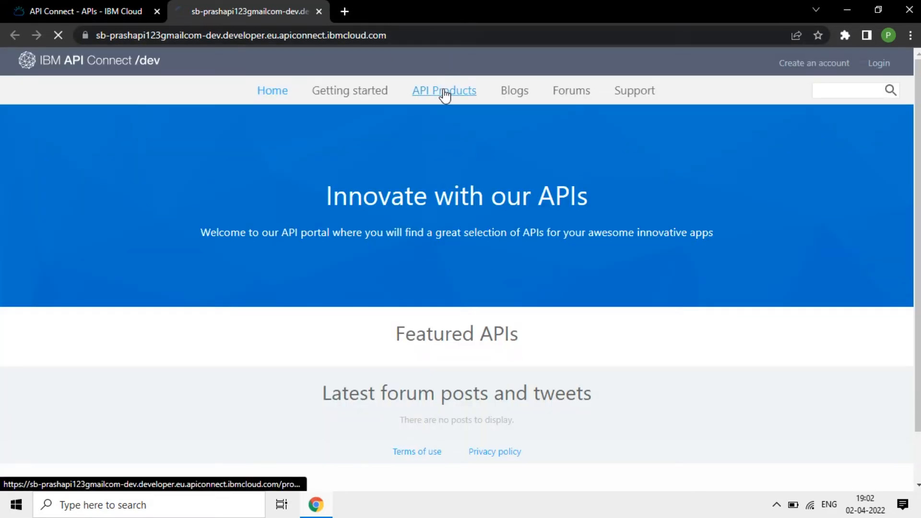
Browse API Products on the portal and open prod1's details page while logged out.
{"action": "left_click", "coordinate": [445, 90]}
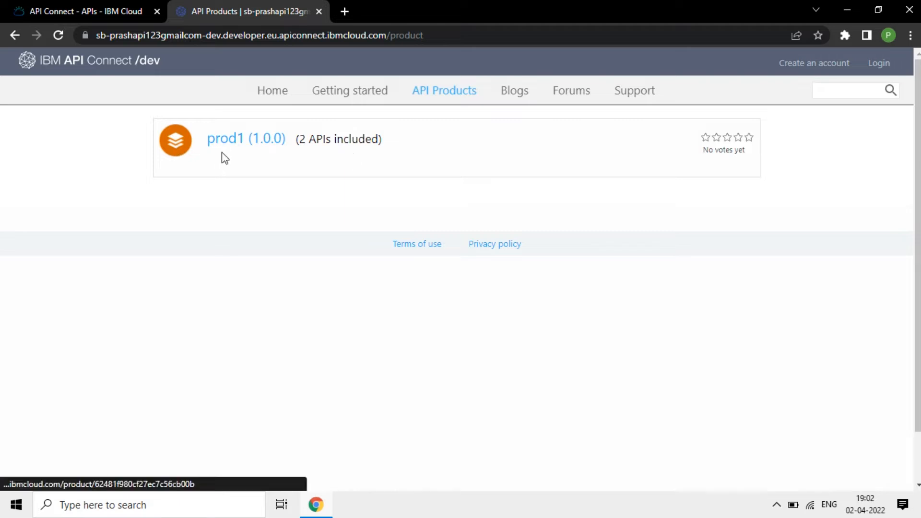
{"action": "left_click", "coordinate": [246, 139]}
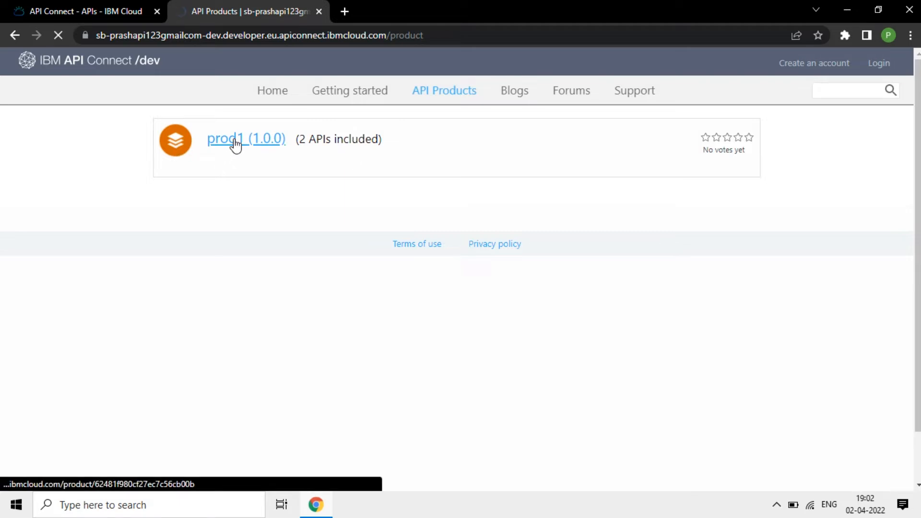
{"action": "left_click", "coordinate": [245, 139]}
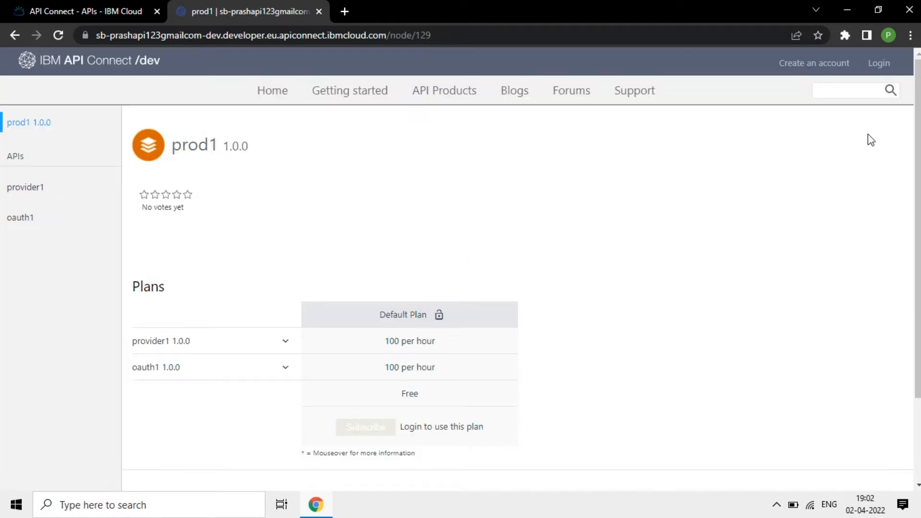
{"action": "mouse_move", "coordinate": [879, 63]}
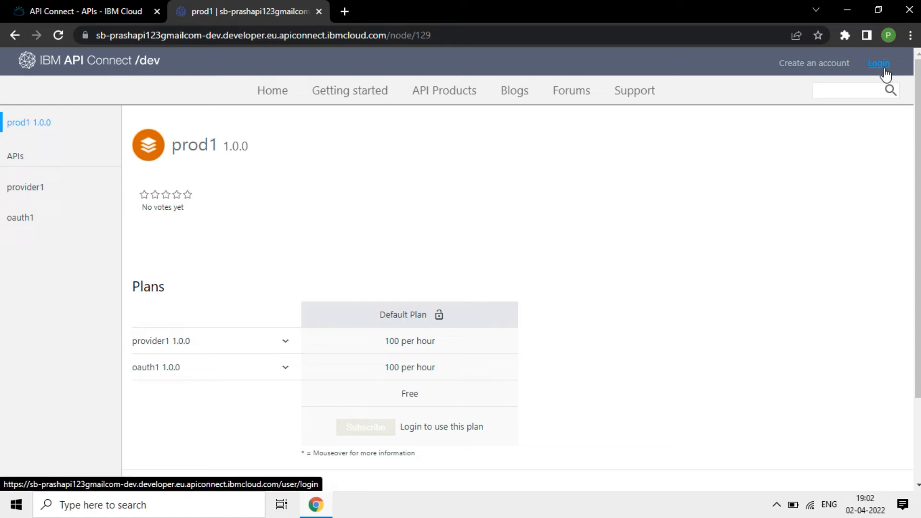
{"action": "mouse_move", "coordinate": [875, 74]}
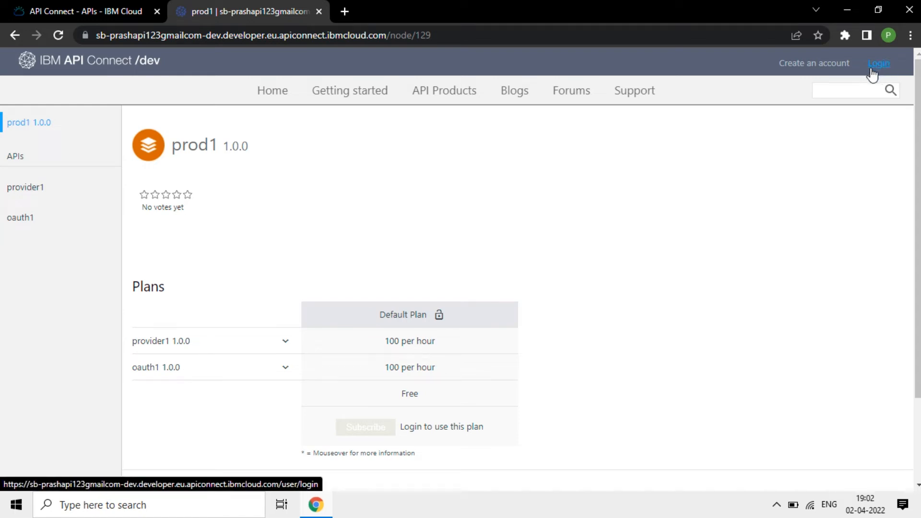
{"action": "mouse_move", "coordinate": [103, 244]}
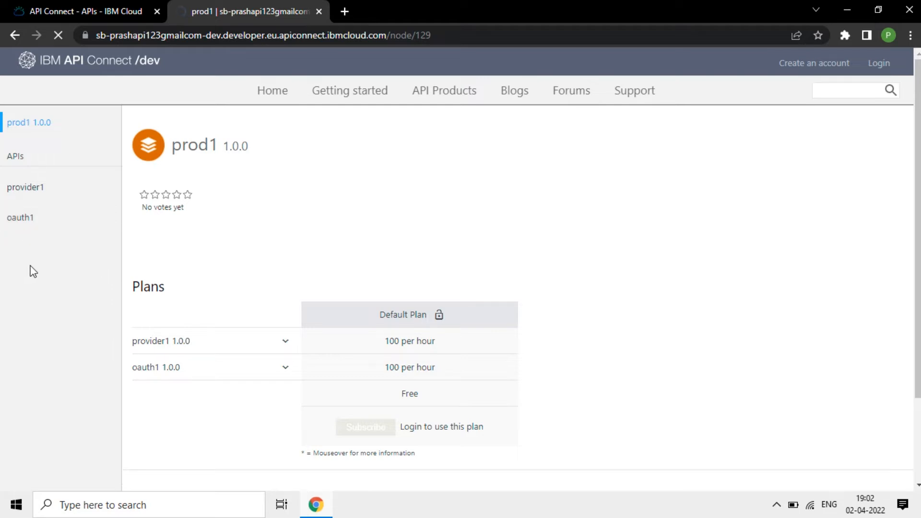
Open the oauth1 API details from the sidebar and scroll through the page.
{"action": "left_click", "coordinate": [20, 218]}
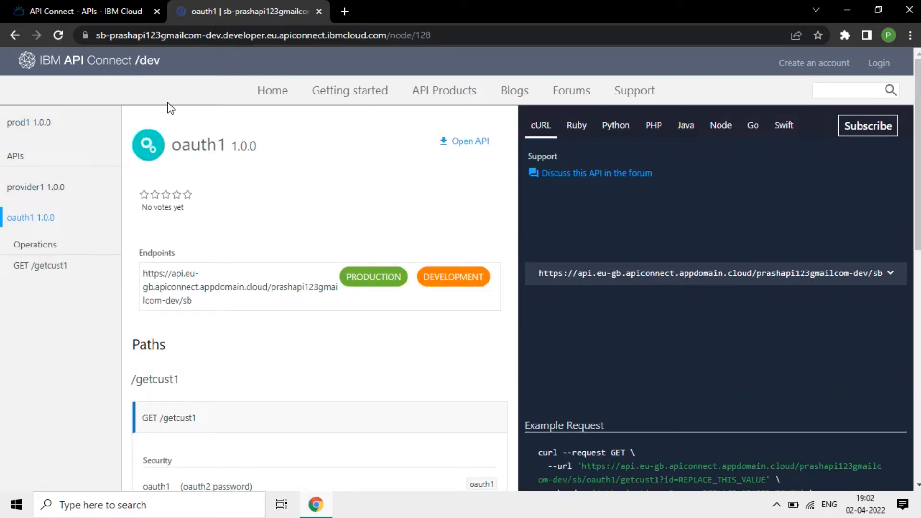
{"action": "left_click", "coordinate": [258, 35]}
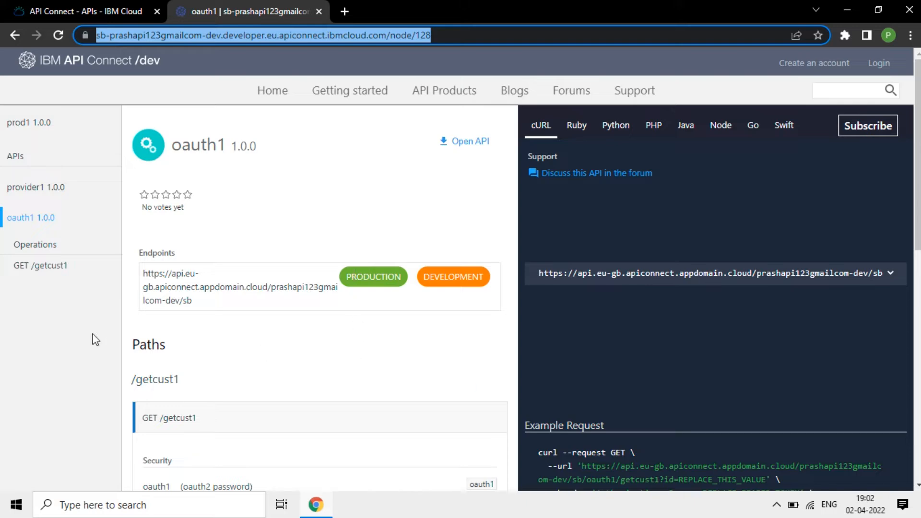
{"action": "scroll", "scroll_direction": "down", "scroll_amount": 3}
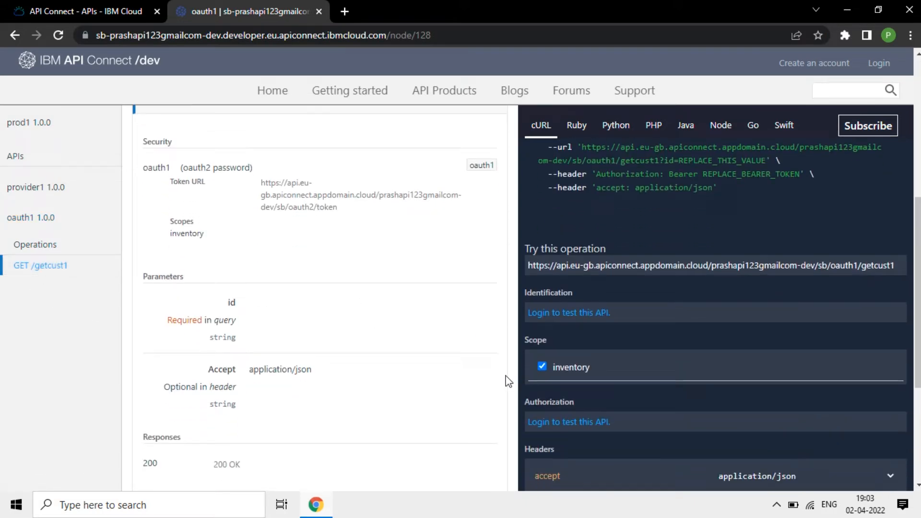
{"action": "scroll", "scroll_direction": "up", "scroll_amount": 3}
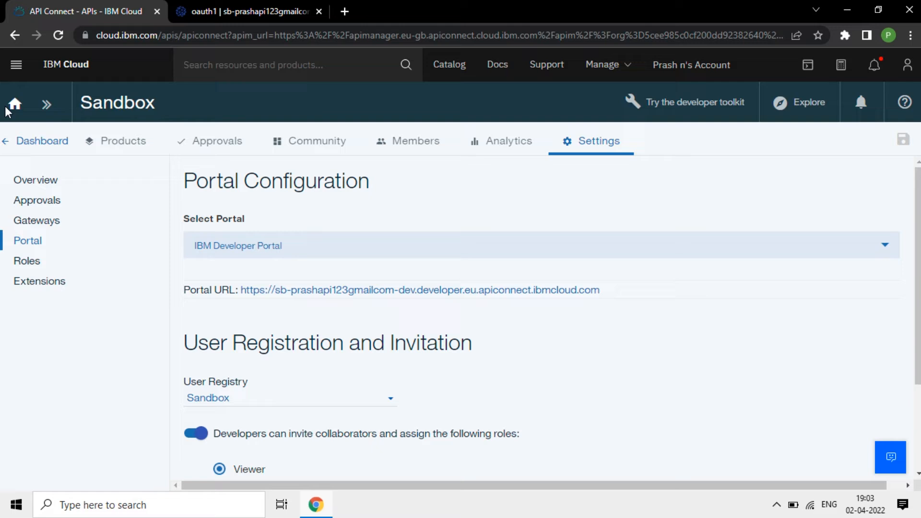
Set prod1's visibility to Authenticated (Developer Portal) users and republish it.
{"action": "left_click", "coordinate": [14, 104]}
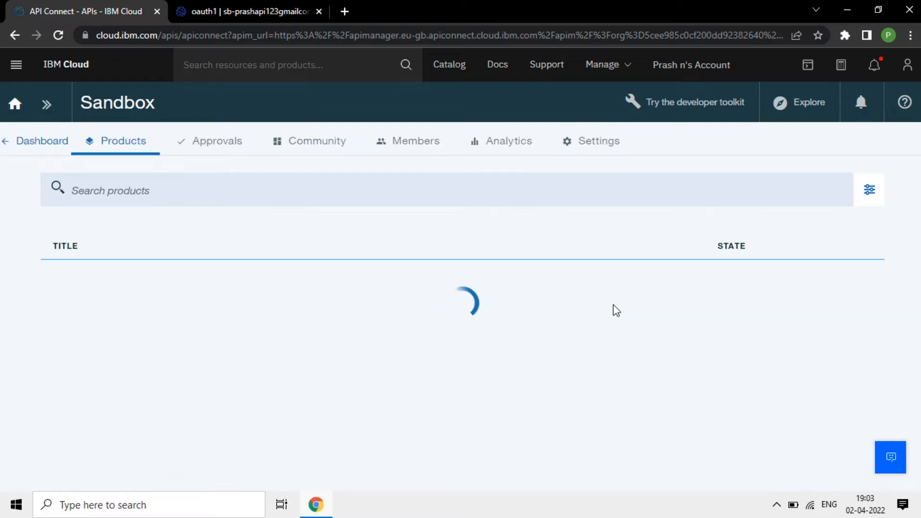
{"action": "left_click", "coordinate": [846, 277]}
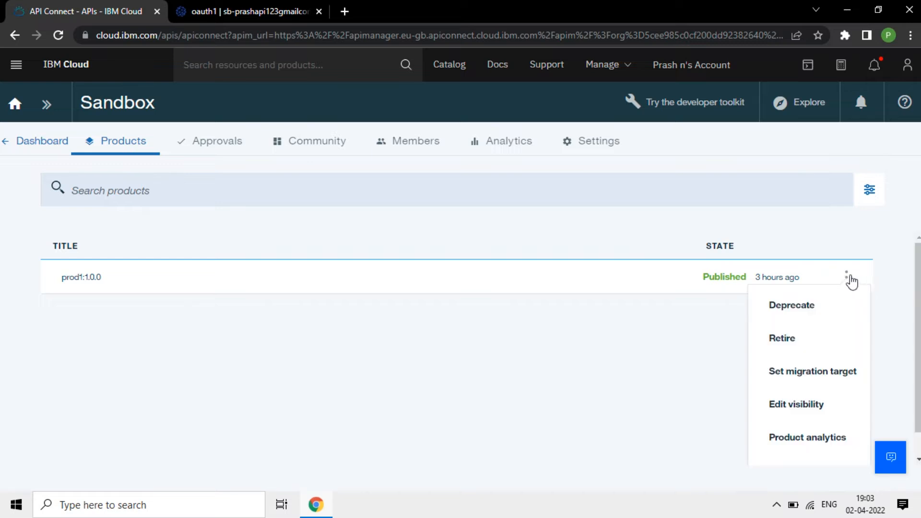
{"action": "left_click", "coordinate": [796, 404]}
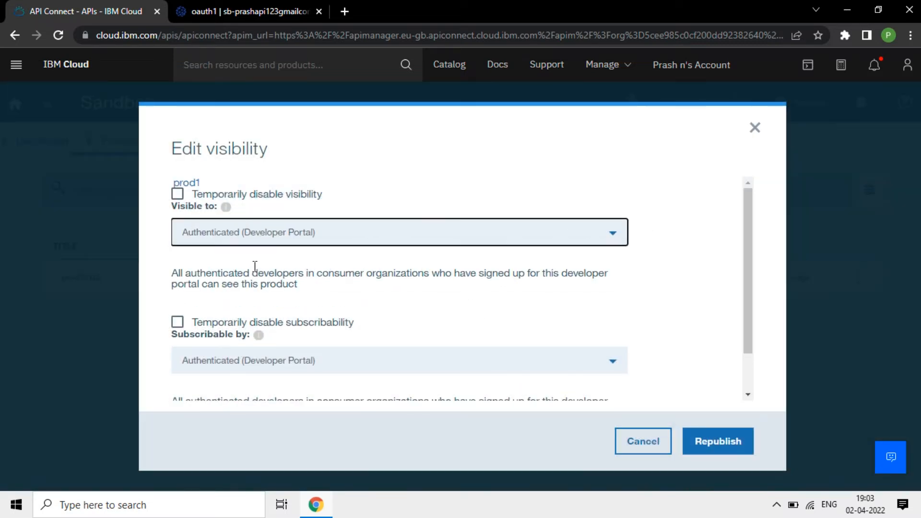
{"action": "left_click", "coordinate": [718, 441]}
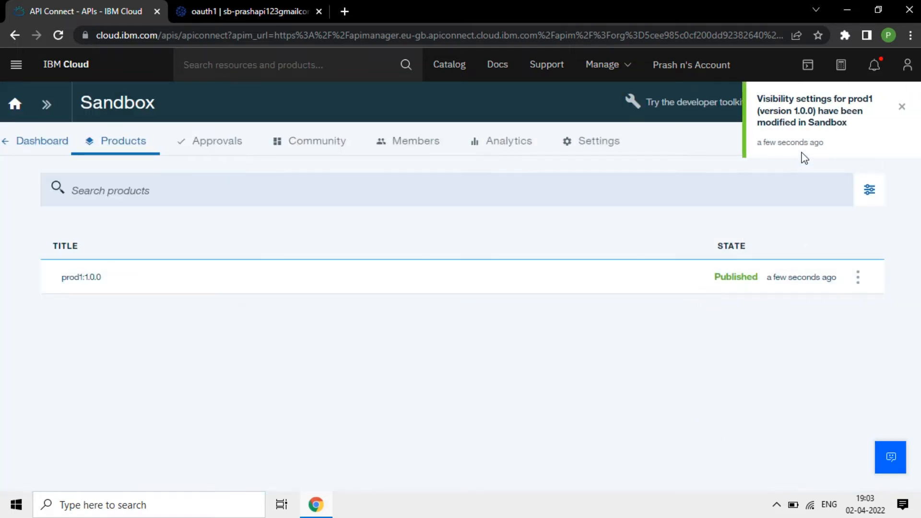
{"action": "mouse_move", "coordinate": [663, 341]}
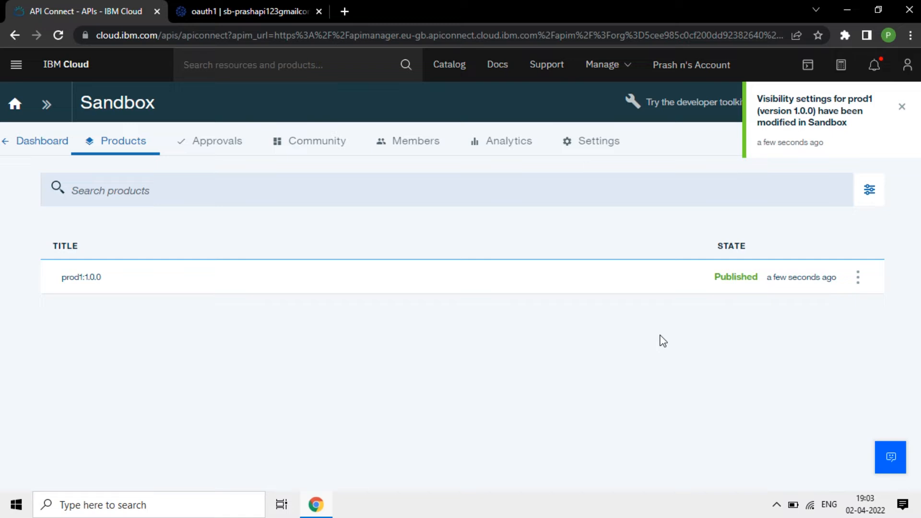
{"action": "mouse_move", "coordinate": [777, 97]}
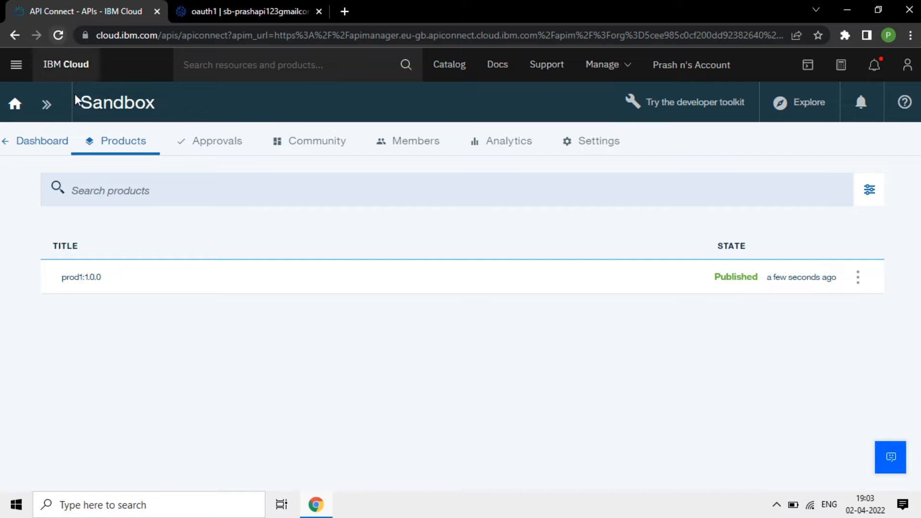
{"action": "mouse_move", "coordinate": [66, 64]}
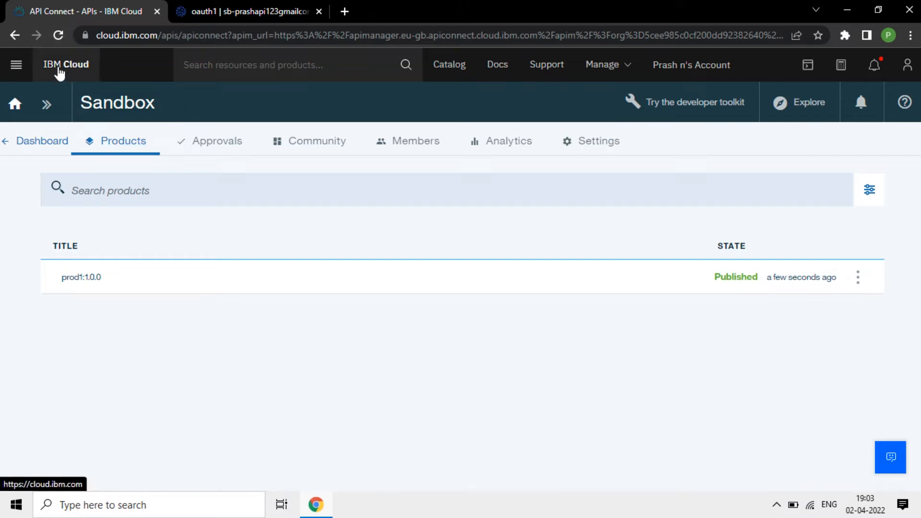
{"action": "left_click", "coordinate": [65, 65]}
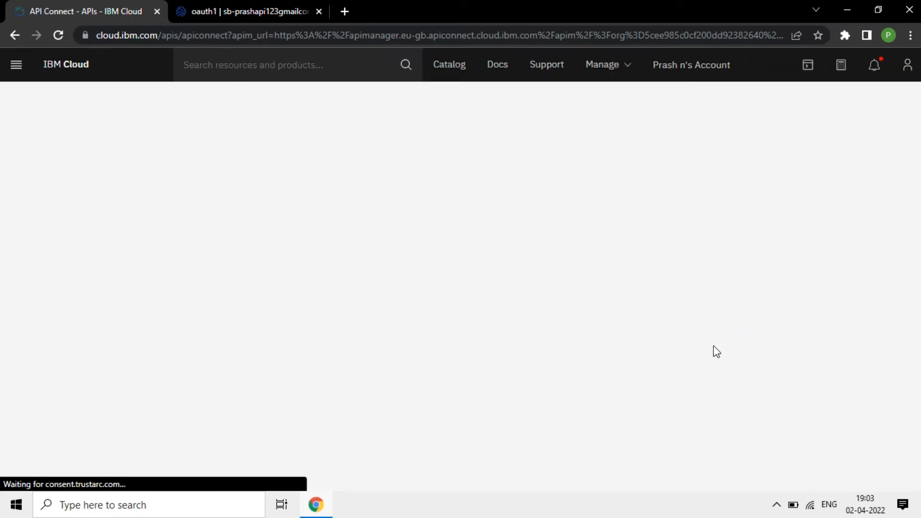
{"action": "mouse_move", "coordinate": [712, 359]}
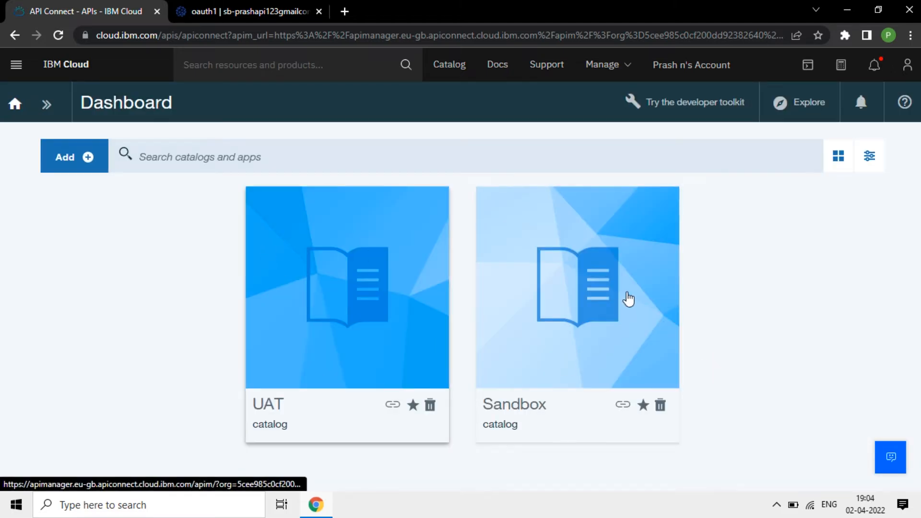
Reopen the Sandbox catalog from the Dashboard to list prod1 1.0.0 as Published.
{"action": "left_click", "coordinate": [577, 285]}
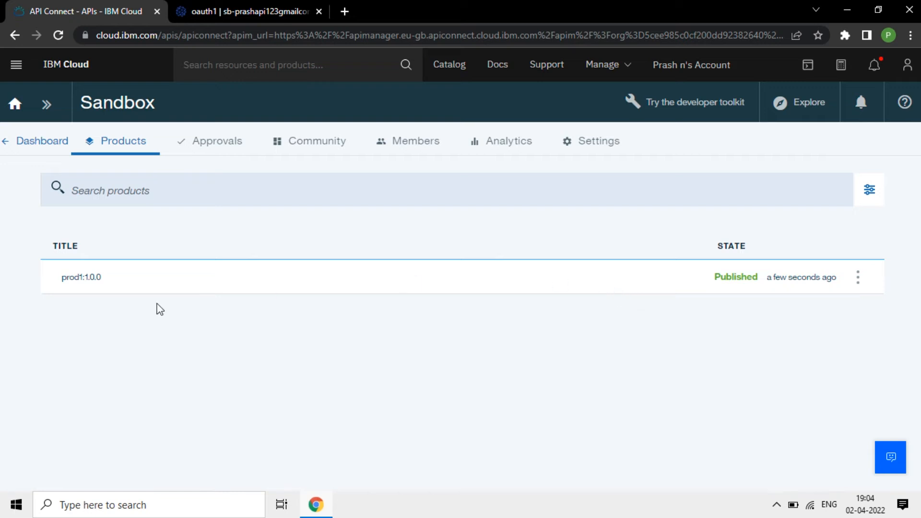
{"action": "mouse_move", "coordinate": [779, 287]}
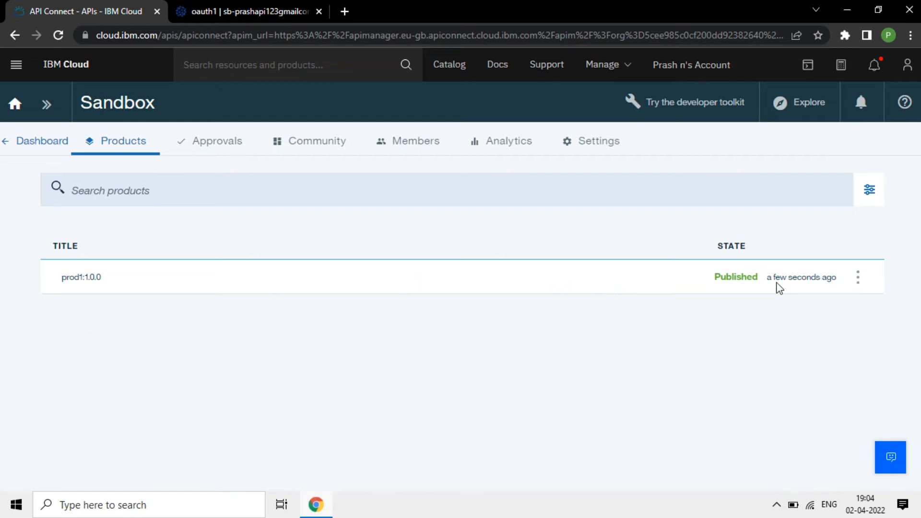
{"action": "mouse_move", "coordinate": [775, 330]}
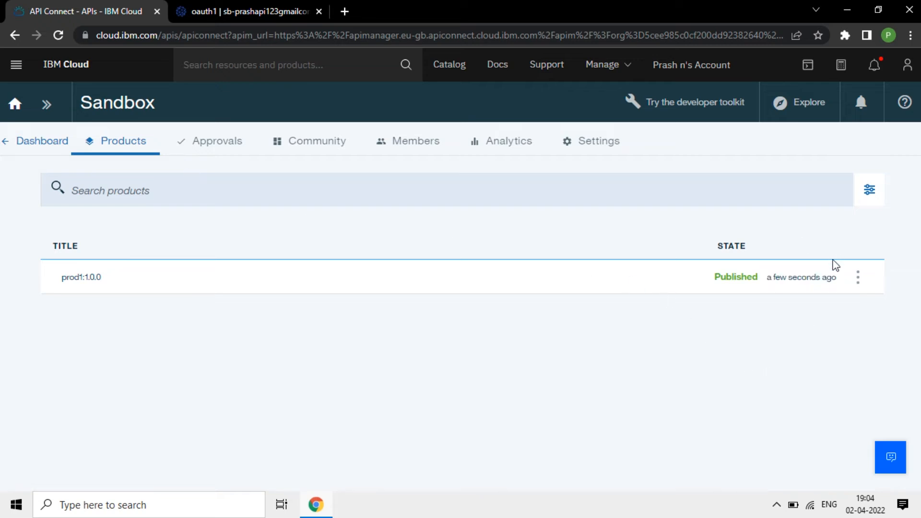
{"action": "left_click", "coordinate": [857, 277]}
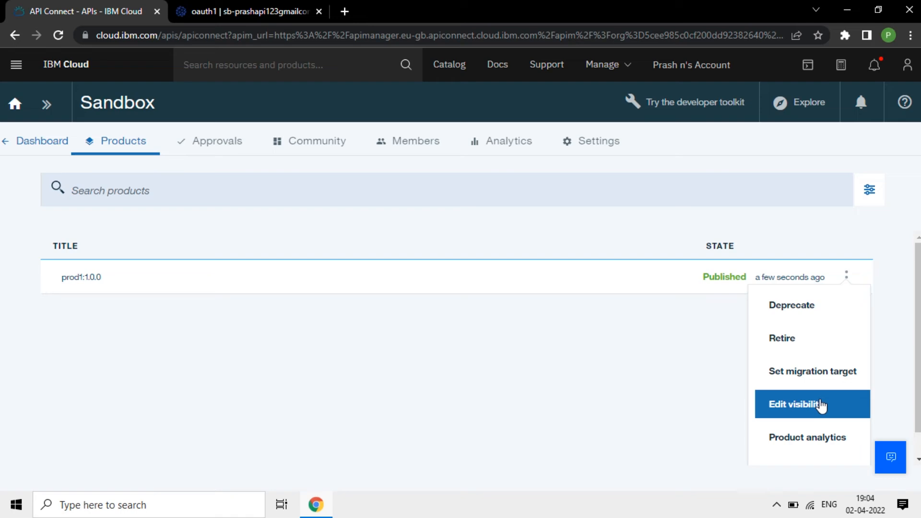
{"action": "left_click", "coordinate": [804, 404]}
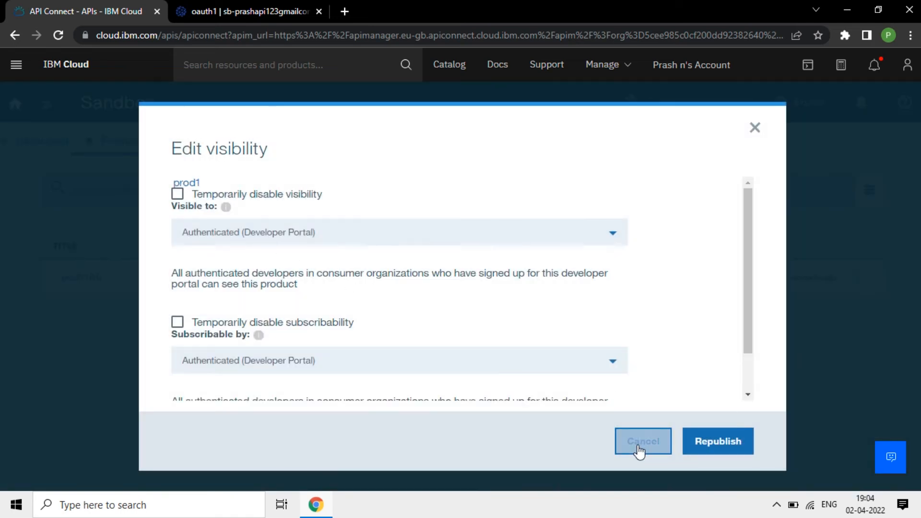
{"action": "left_click", "coordinate": [643, 442]}
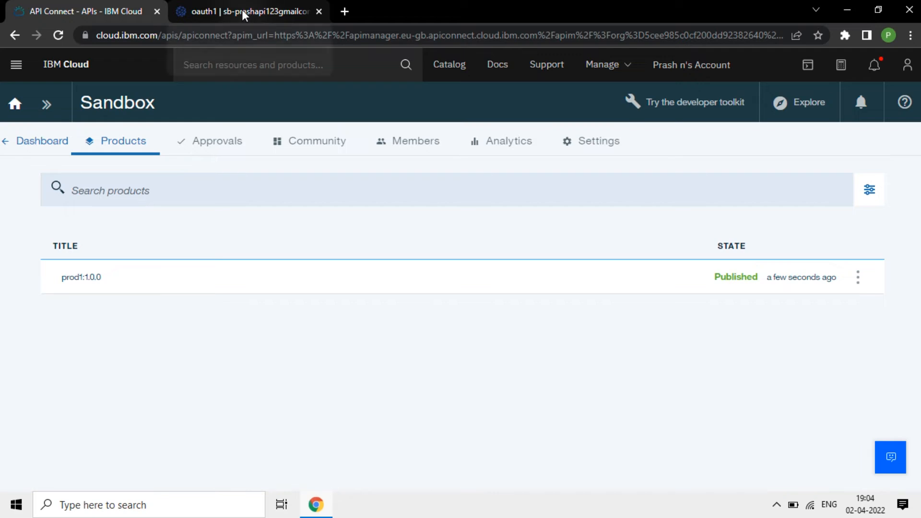
On the Developer Portal tab, list API Products while logged out, showing no products found.
{"action": "left_click", "coordinate": [246, 11]}
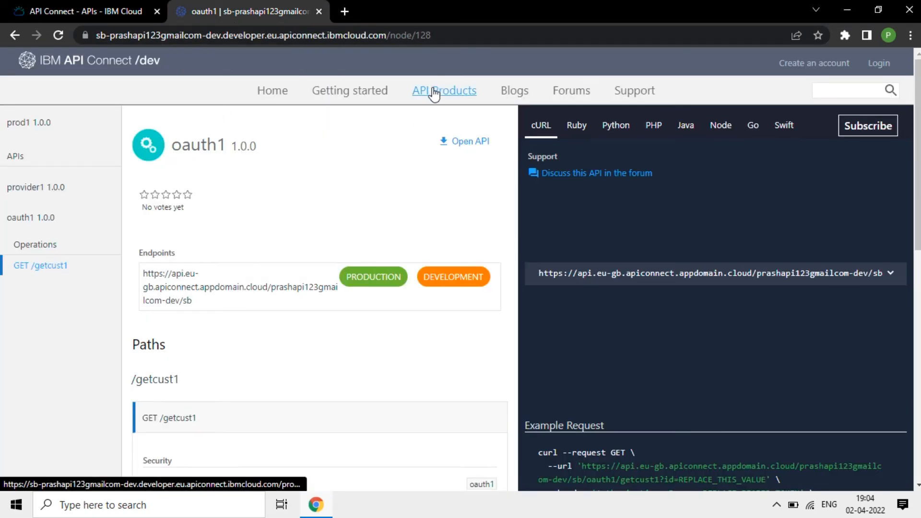
{"action": "mouse_move", "coordinate": [449, 94]}
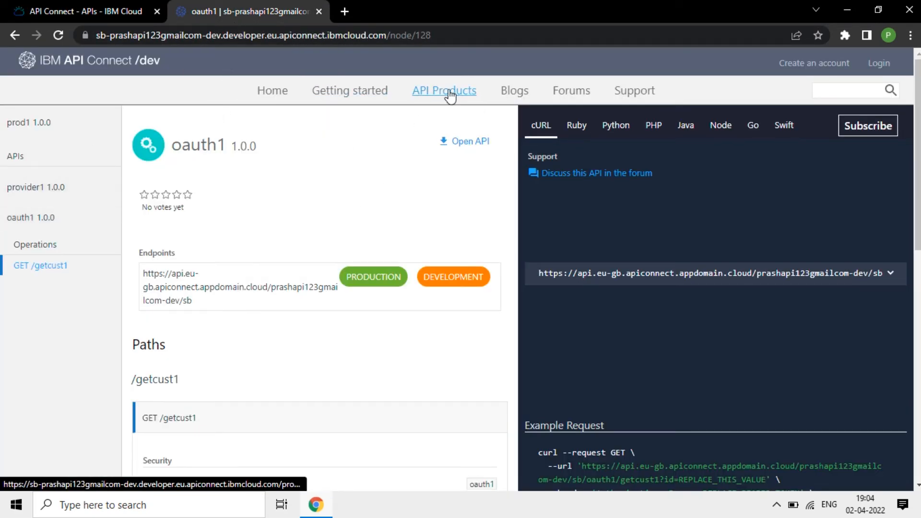
{"action": "left_click", "coordinate": [444, 91]}
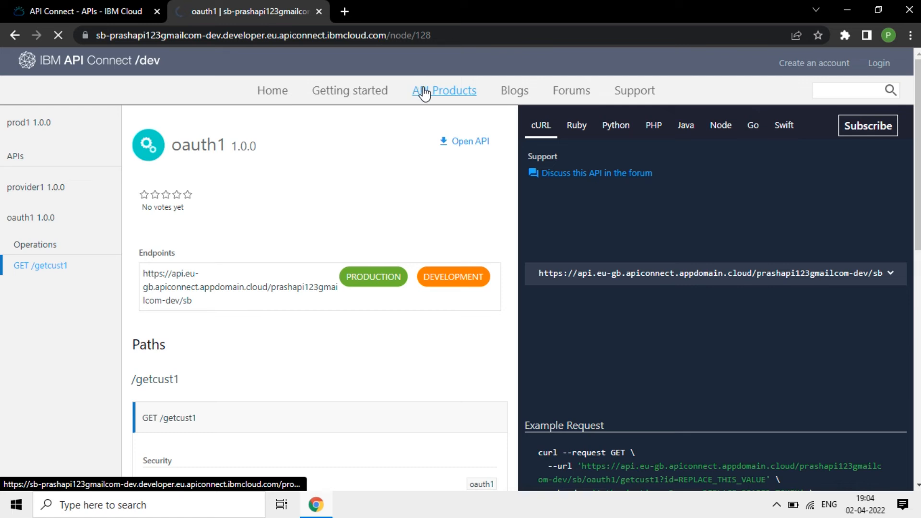
{"action": "mouse_move", "coordinate": [408, 226]}
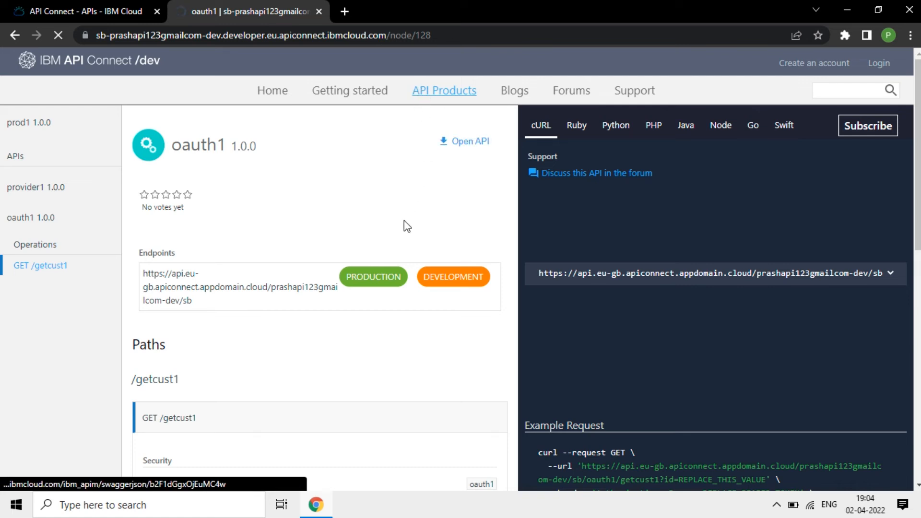
{"action": "mouse_move", "coordinate": [382, 225]}
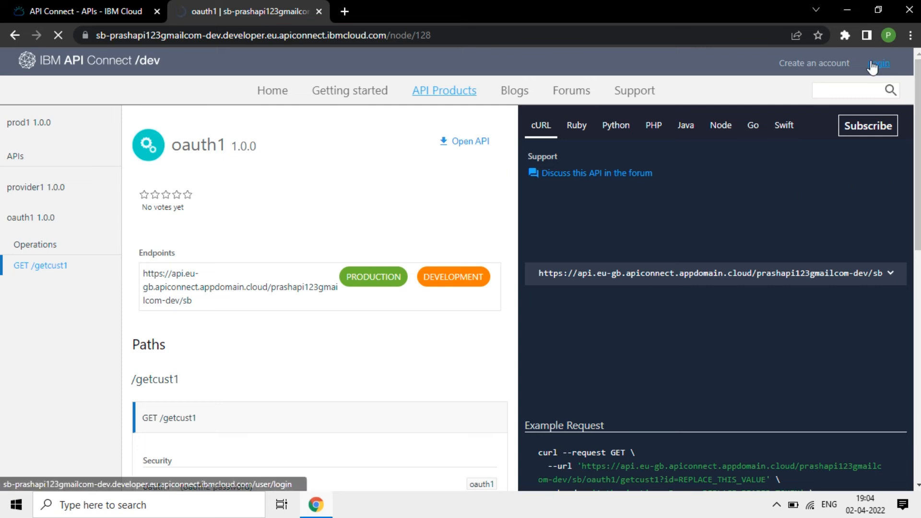
{"action": "left_click", "coordinate": [443, 90]}
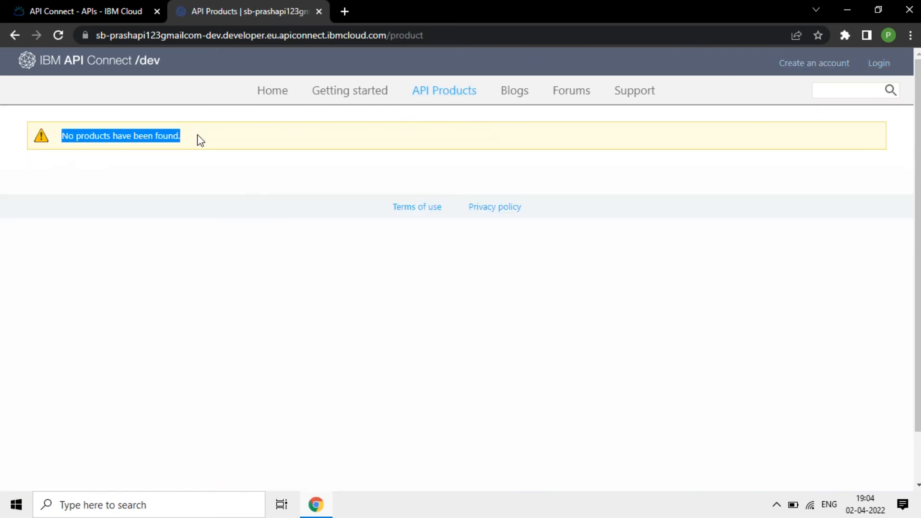
{"action": "mouse_move", "coordinate": [350, 90]}
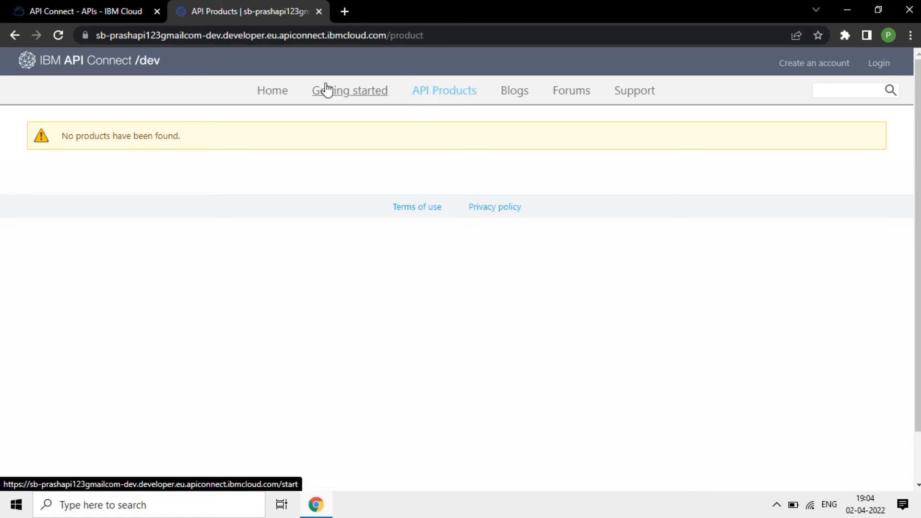
{"action": "mouse_move", "coordinate": [879, 63]}
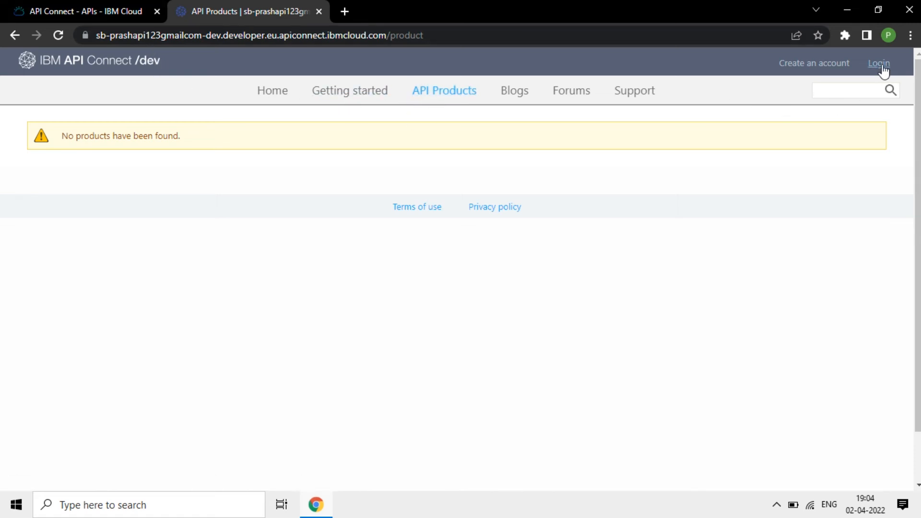
{"action": "left_click", "coordinate": [877, 63]}
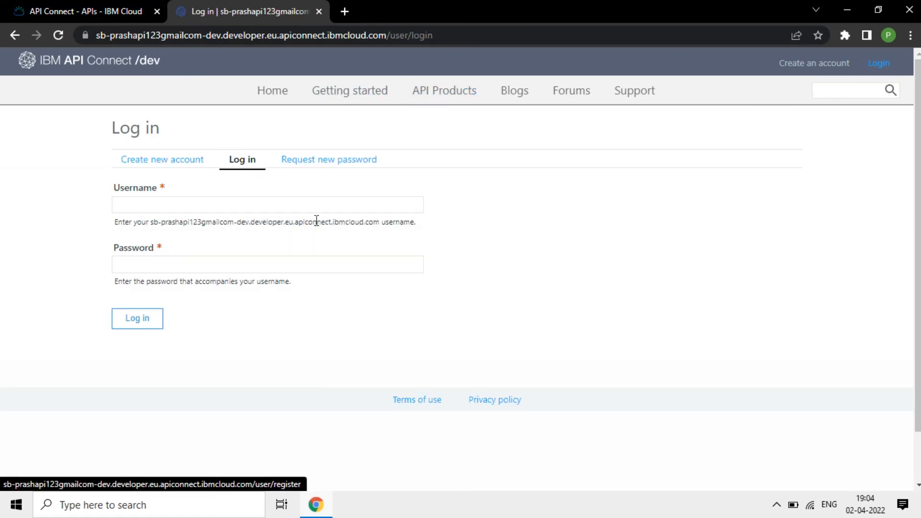
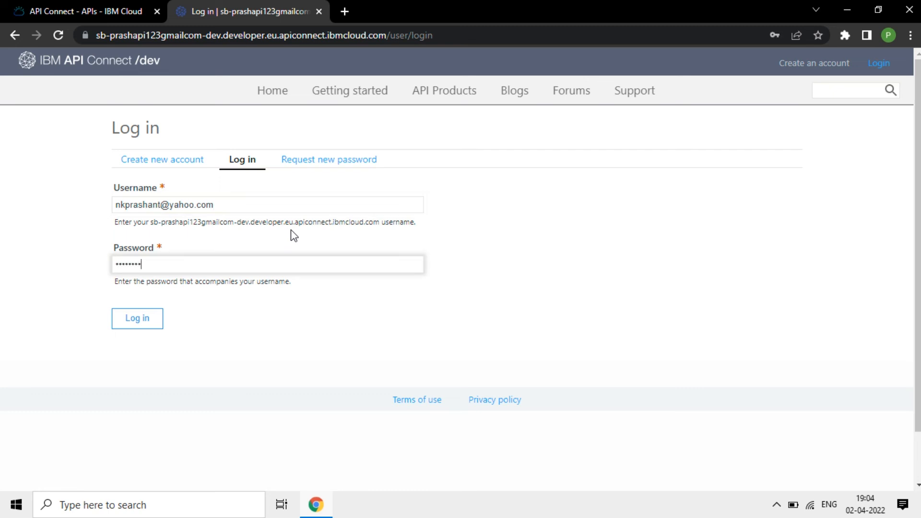
{"action": "left_click", "coordinate": [136, 317]}
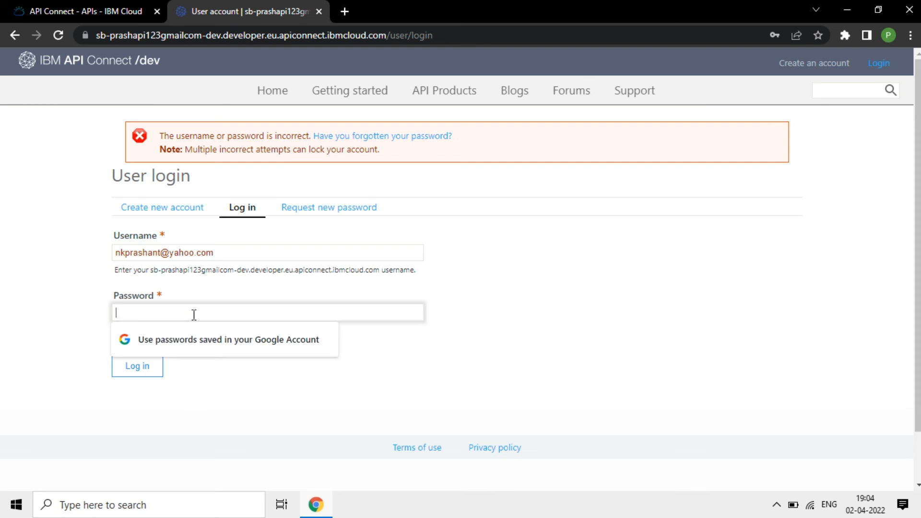
{"action": "type", "text": "•"}
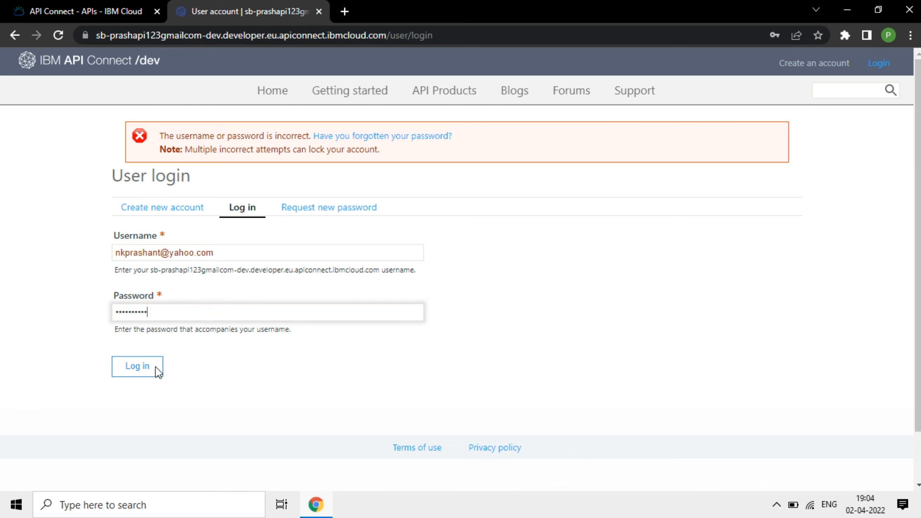
{"action": "left_click", "coordinate": [137, 366]}
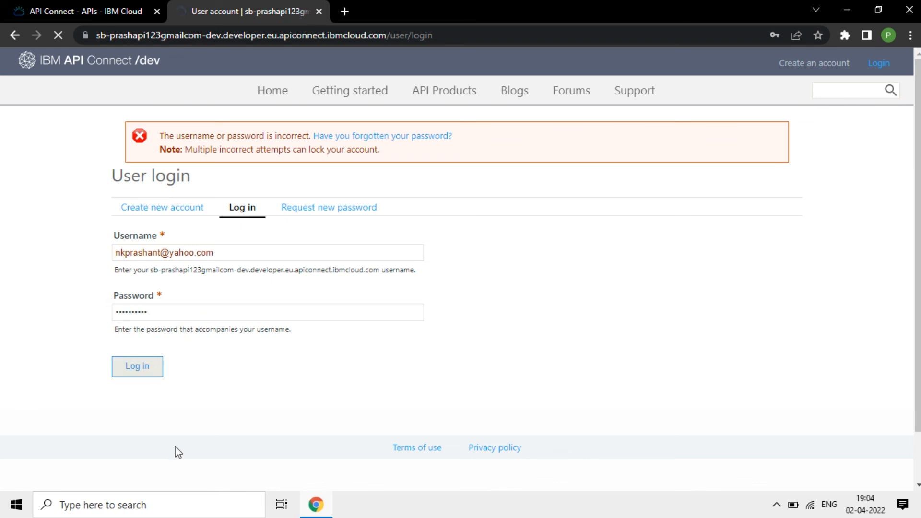
As a logged-in developer, list API Products and open prod1 1.0.0 showing provider1 and oauth1 plans.
{"action": "left_click", "coordinate": [137, 366]}
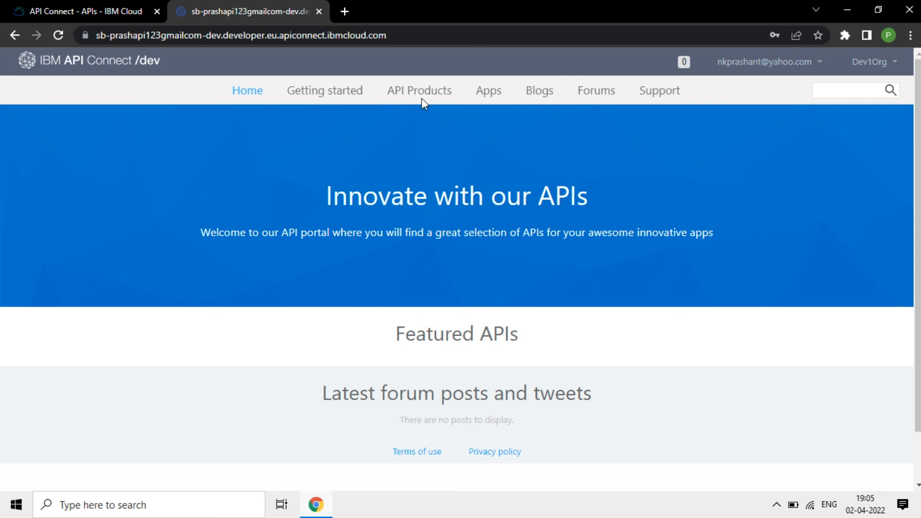
{"action": "left_click", "coordinate": [419, 90]}
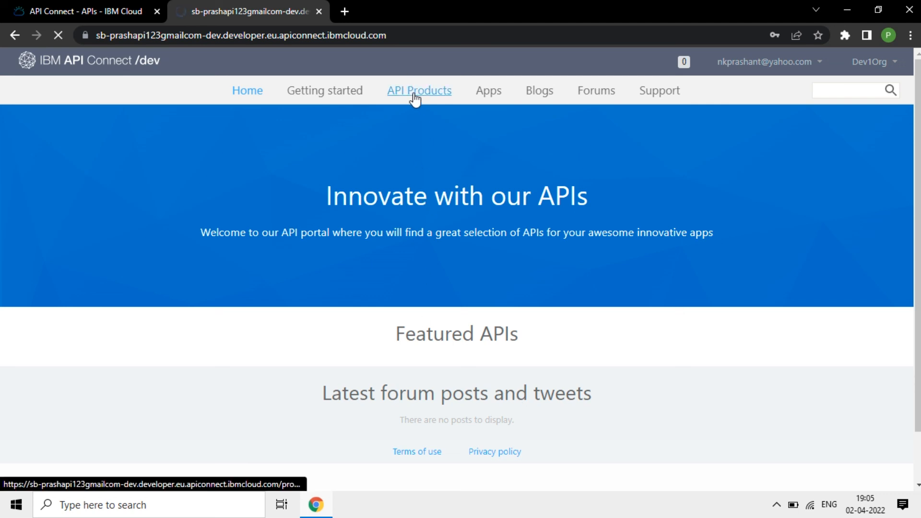
{"action": "left_click", "coordinate": [419, 91]}
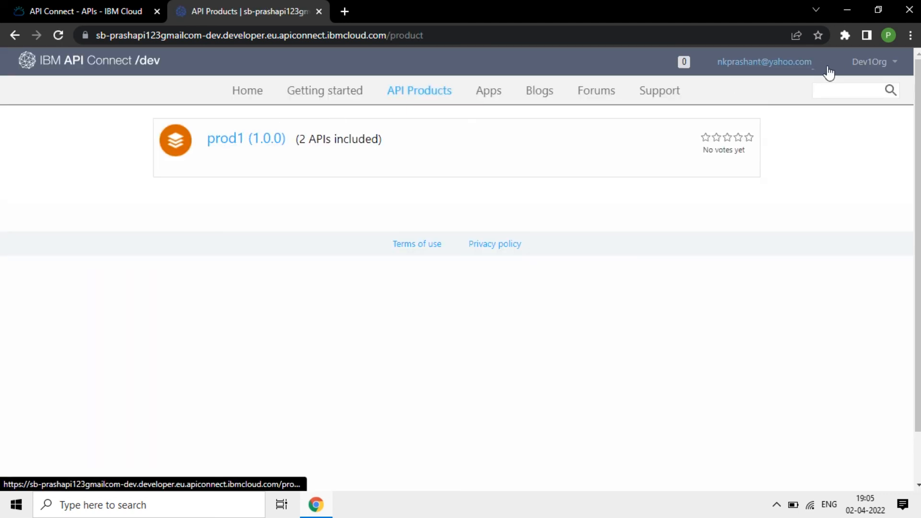
{"action": "mouse_move", "coordinate": [311, 156]}
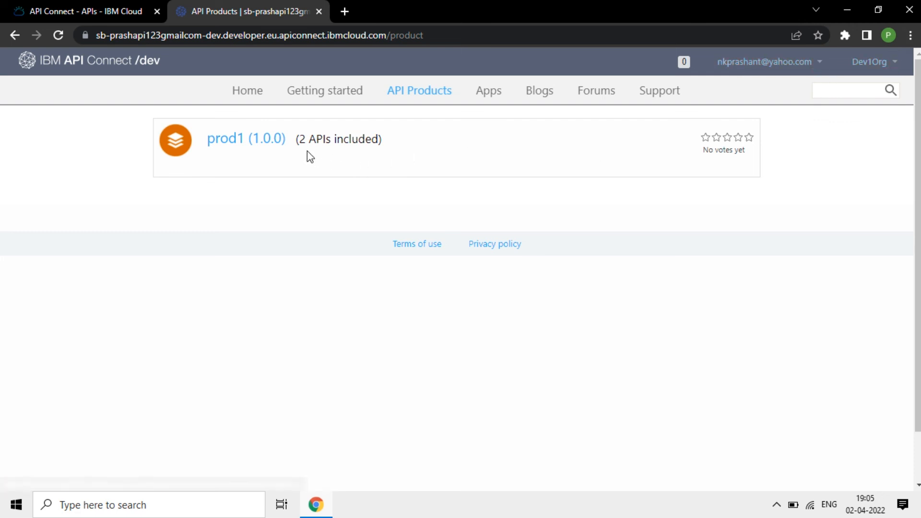
{"action": "left_click", "coordinate": [246, 138]}
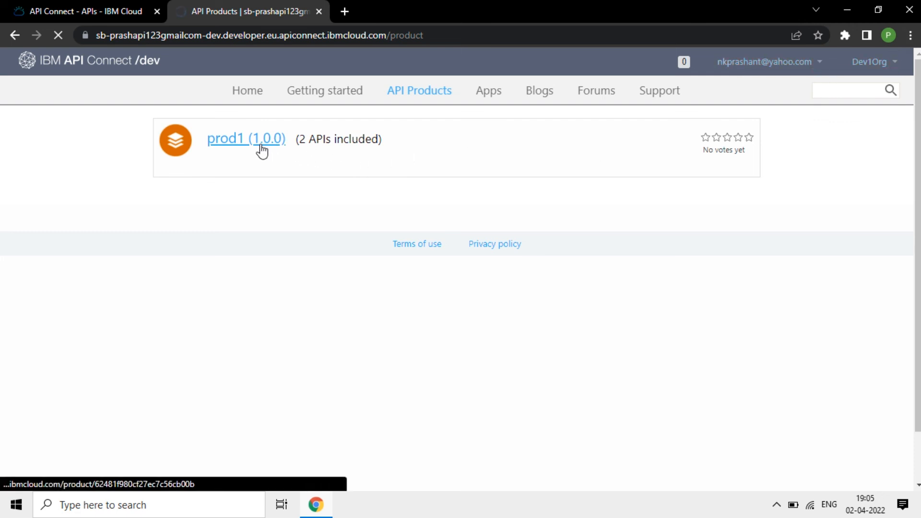
{"action": "left_click", "coordinate": [246, 138]}
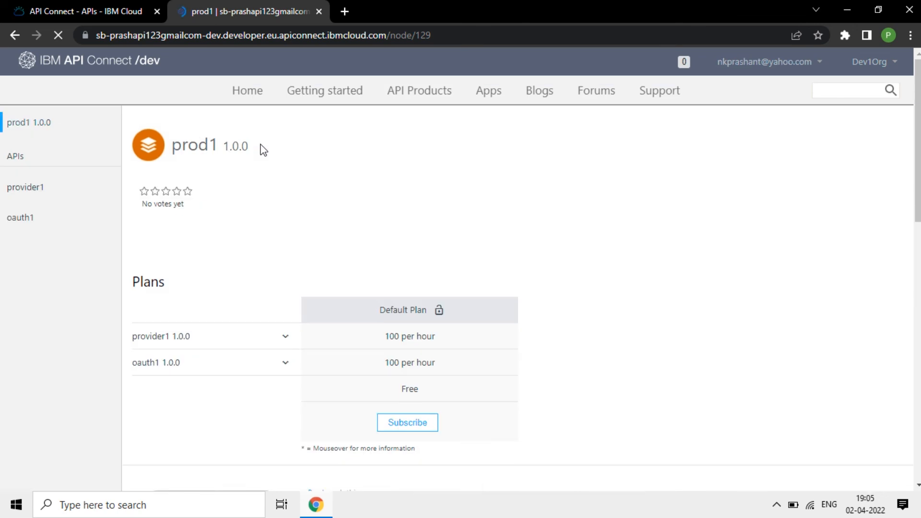